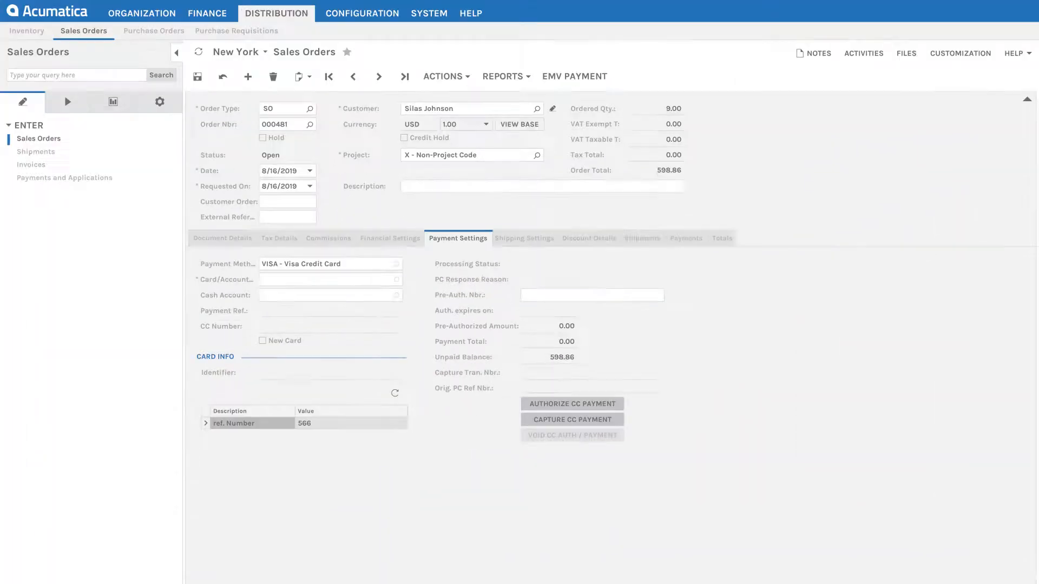
- Select the stored Visa card ending 1111 as order 000481's payment card
left_click(396, 279)
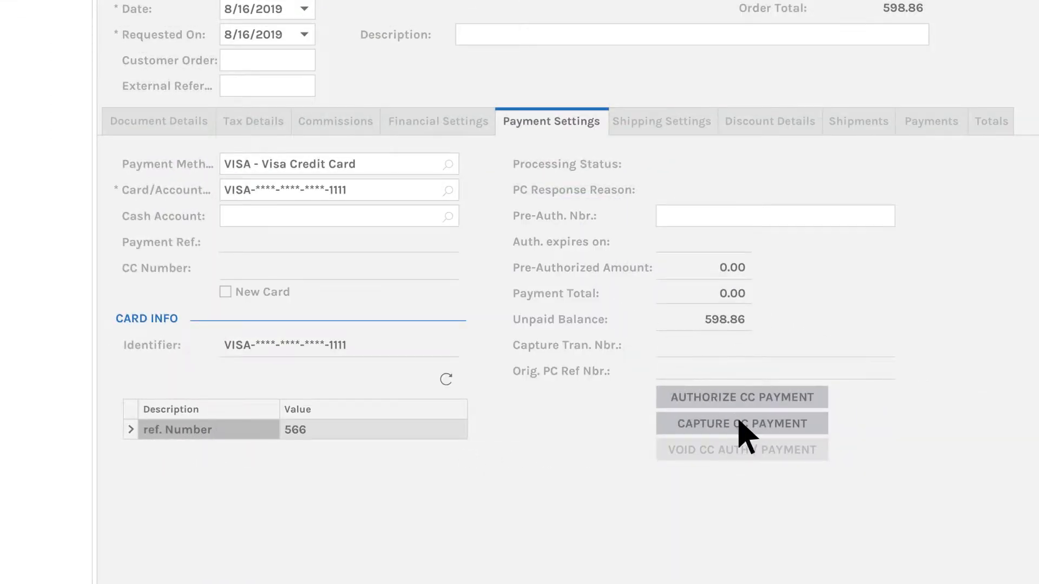
- Charge the stored Visa card for order 000481's 598.86 unpaid balance
left_click(741, 423)
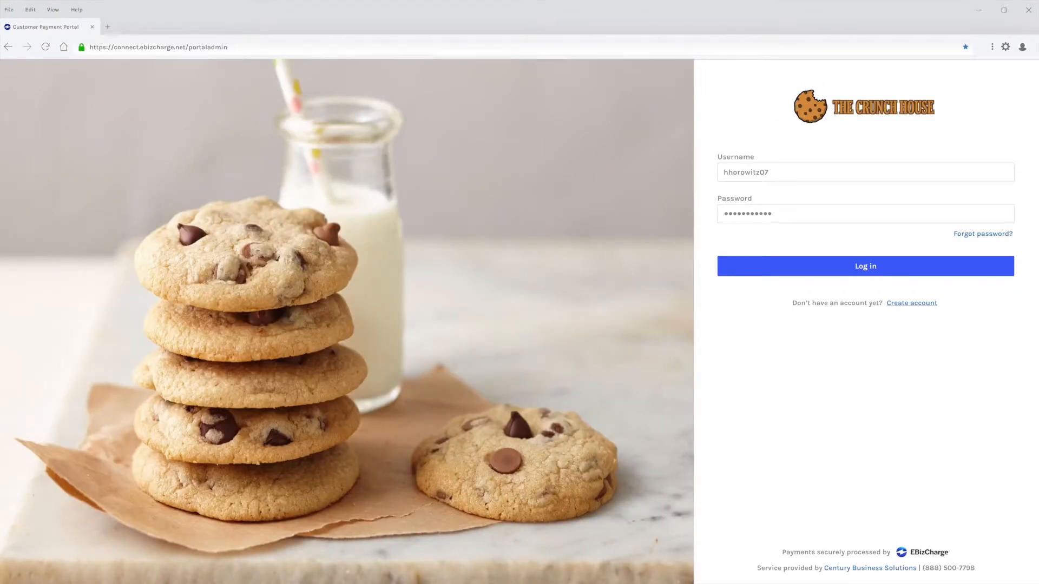
- Log in, enter payment amounts 60.00 and 120.00, then open invoice 80148ebizco's secure payment form
left_click(865, 266)
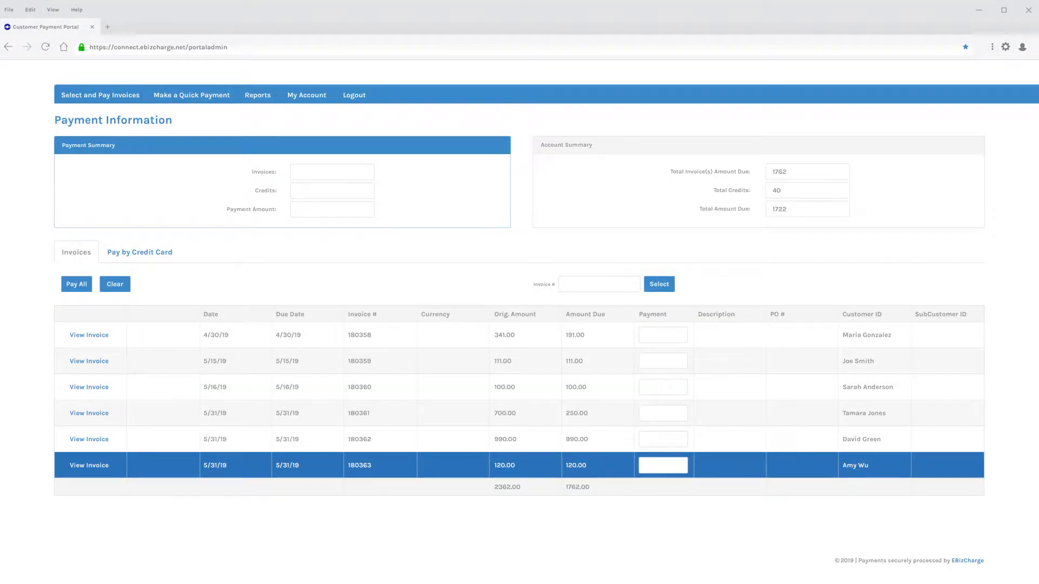
type("60.00")
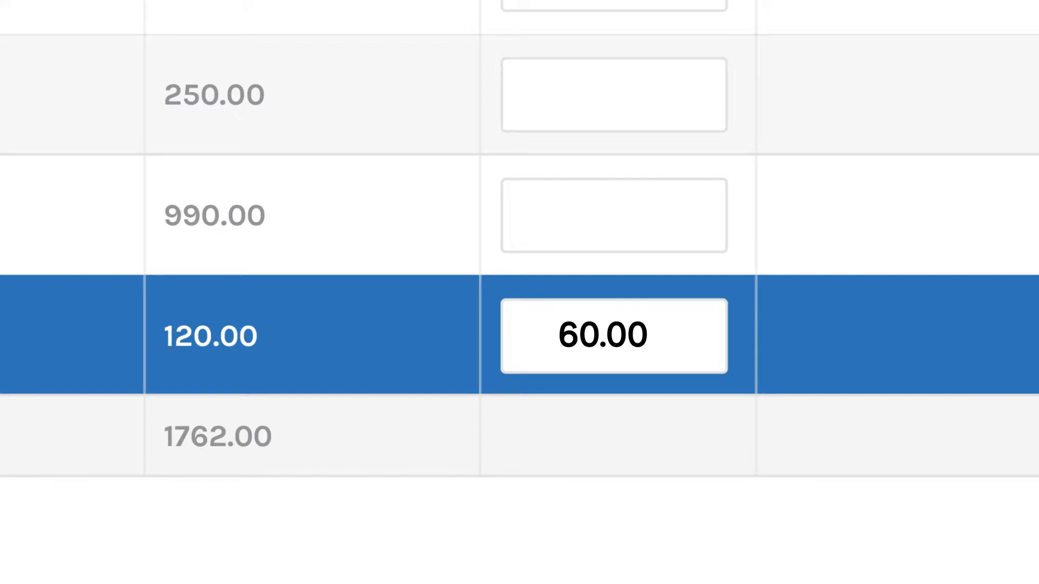
type("120.00")
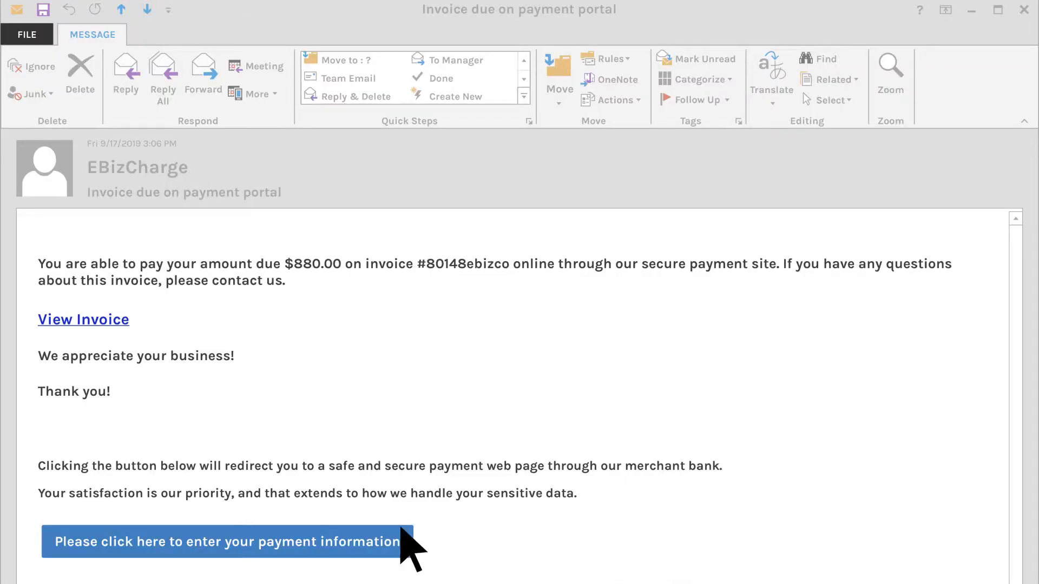
left_click(225, 541)
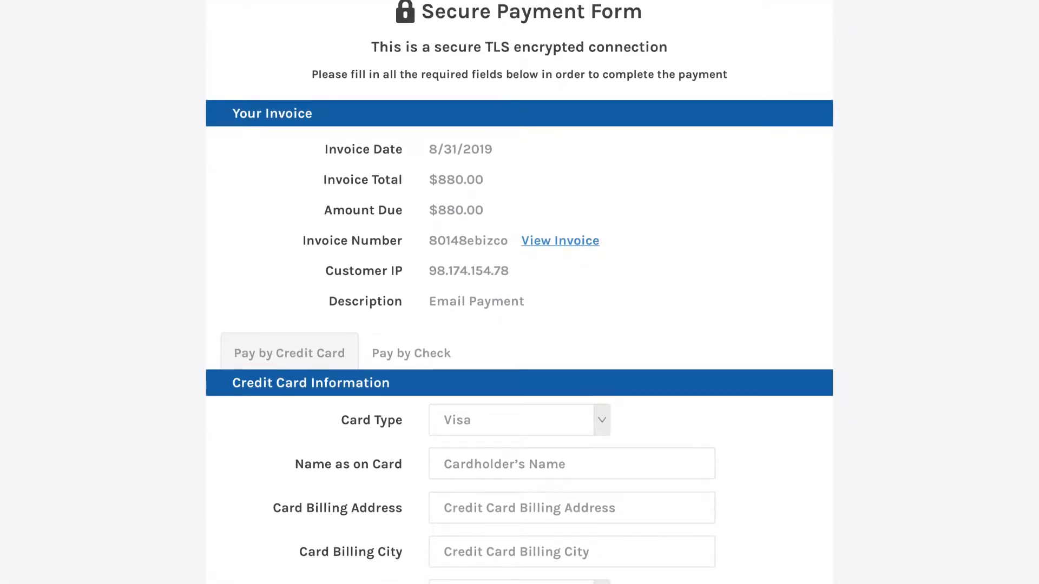